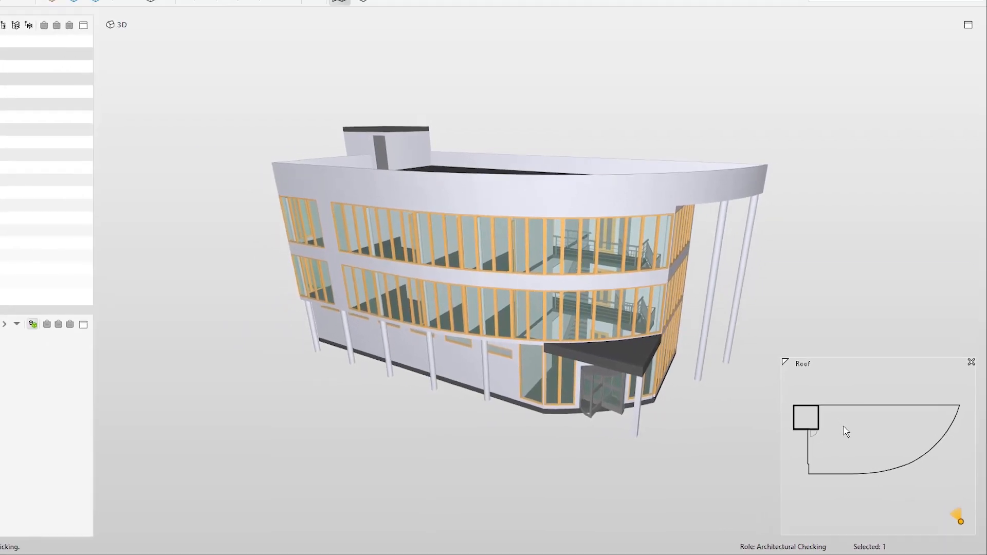
Choose First floor from the navigation map's level list instead of the roof.
click(803, 364)
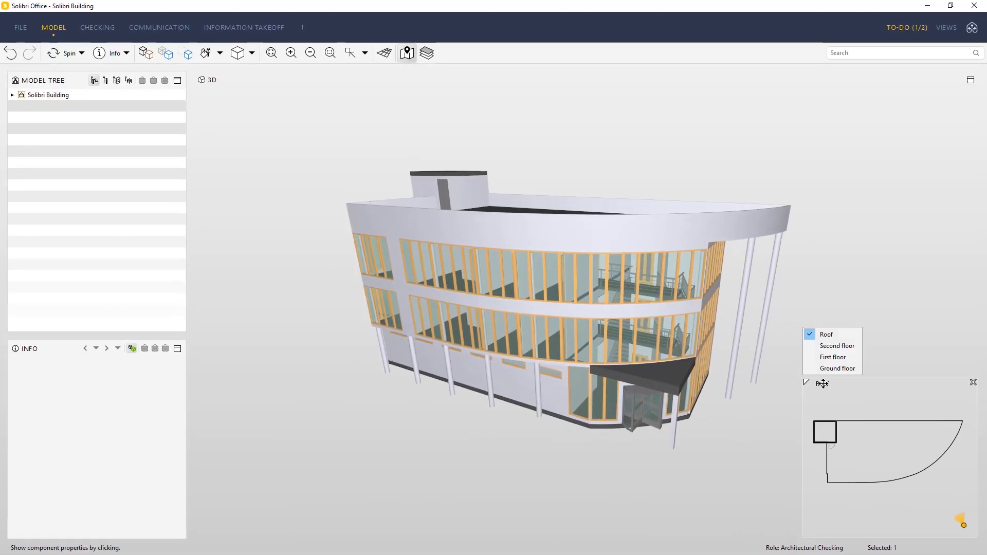
mouse_move(832, 357)
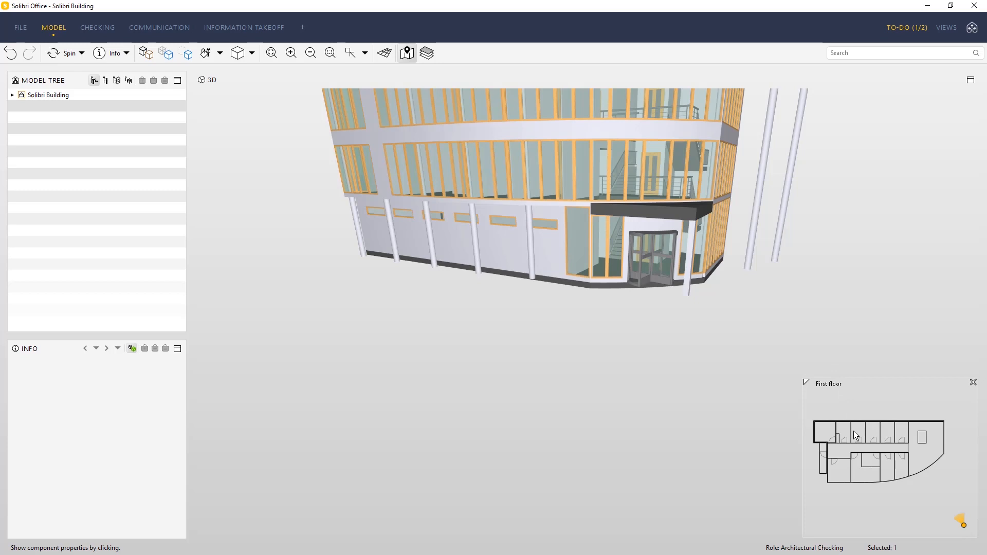
mouse_move(833, 389)
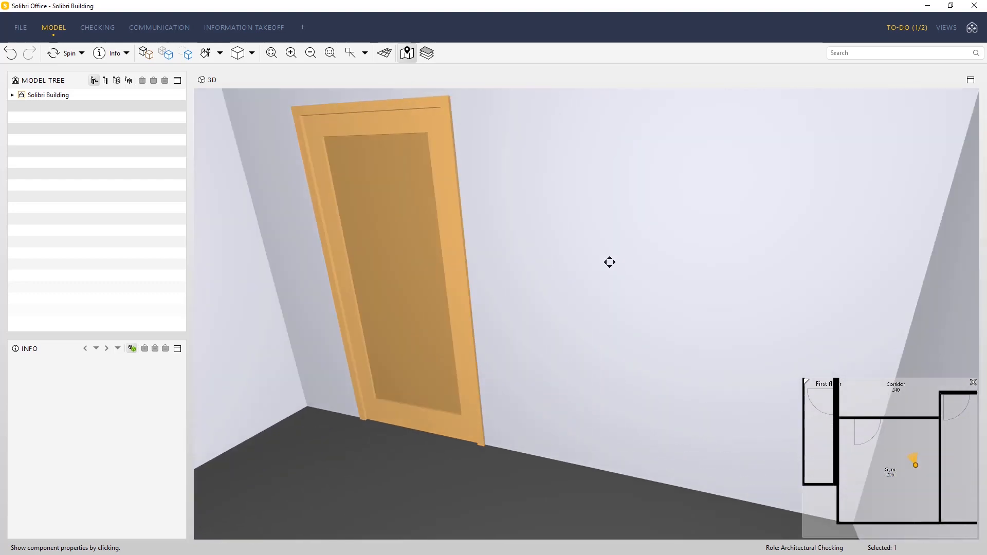
Place the camera inside Office 306 on the second floor, then go to File and settings.
click(826, 384)
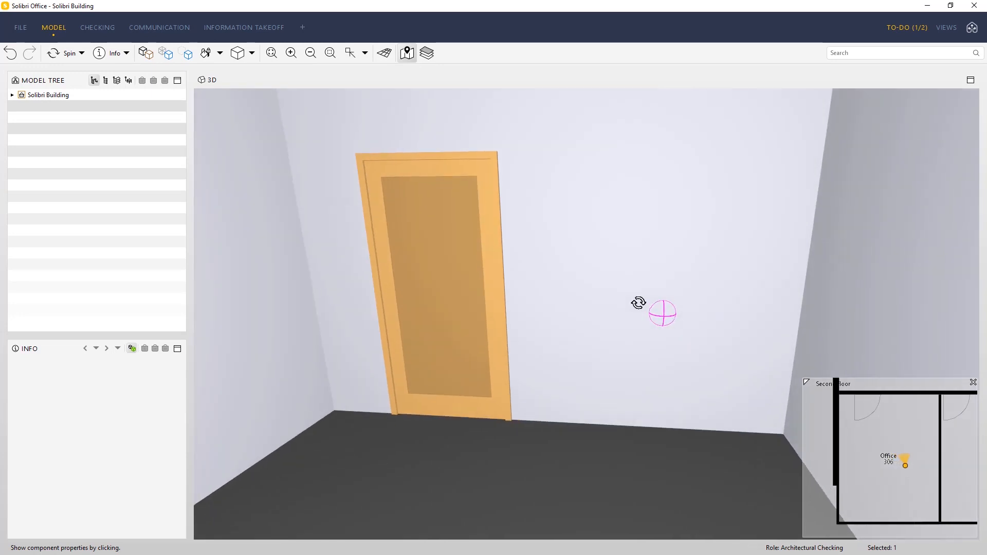
click(19, 27)
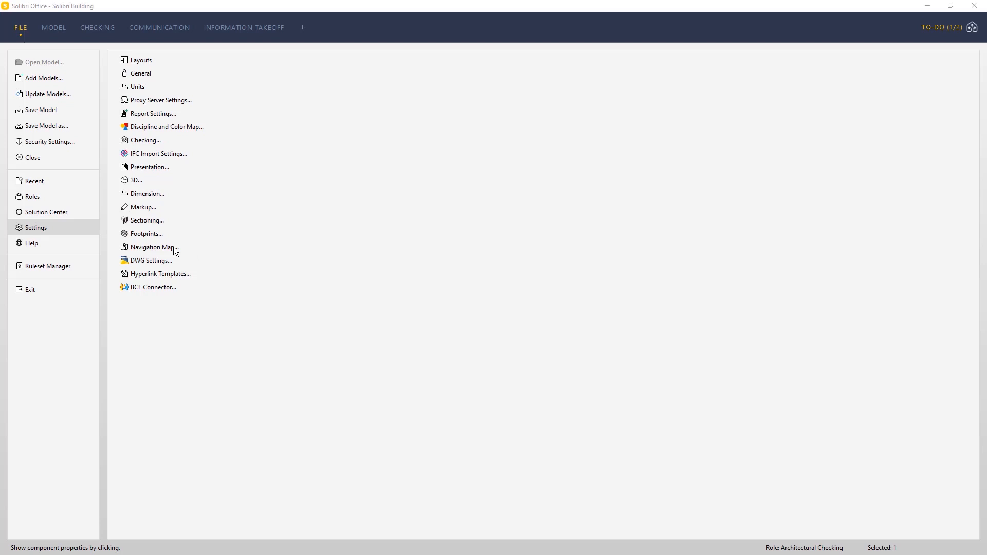
mouse_move(145, 252)
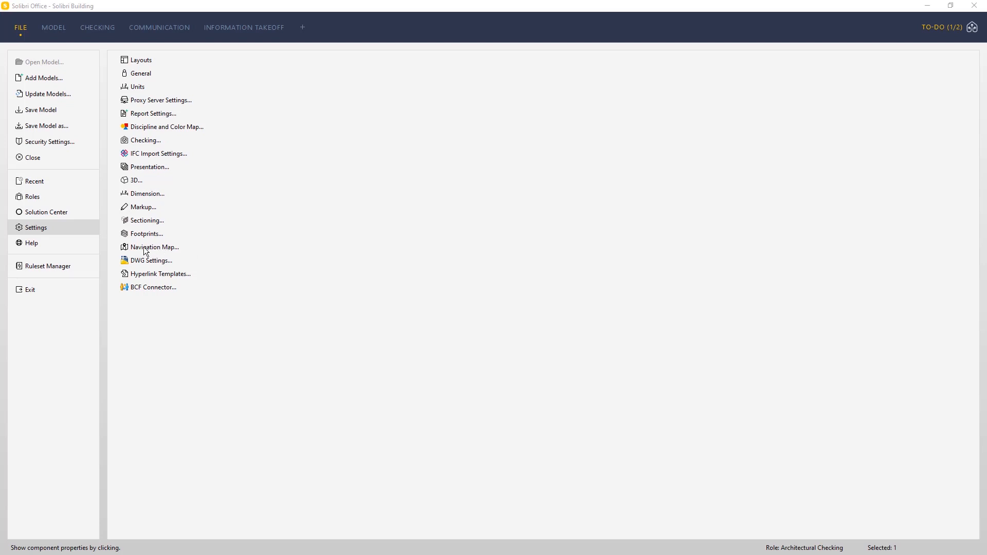
Bring up the Navigation Map settings dialog from the Settings list.
click(154, 247)
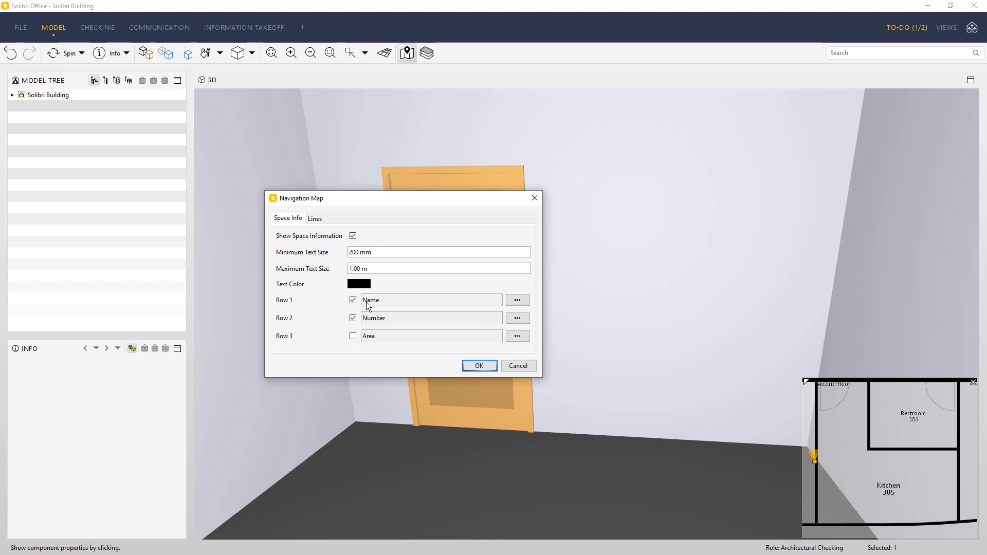
Enable Row 3 (Area) in Space Info so spaces show name, number and area, and apply.
click(315, 218)
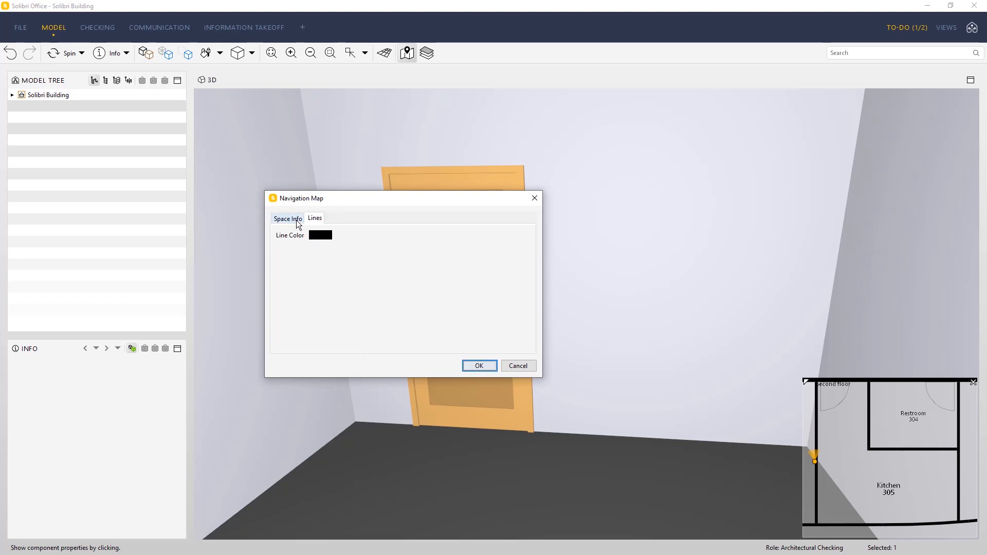
click(288, 218)
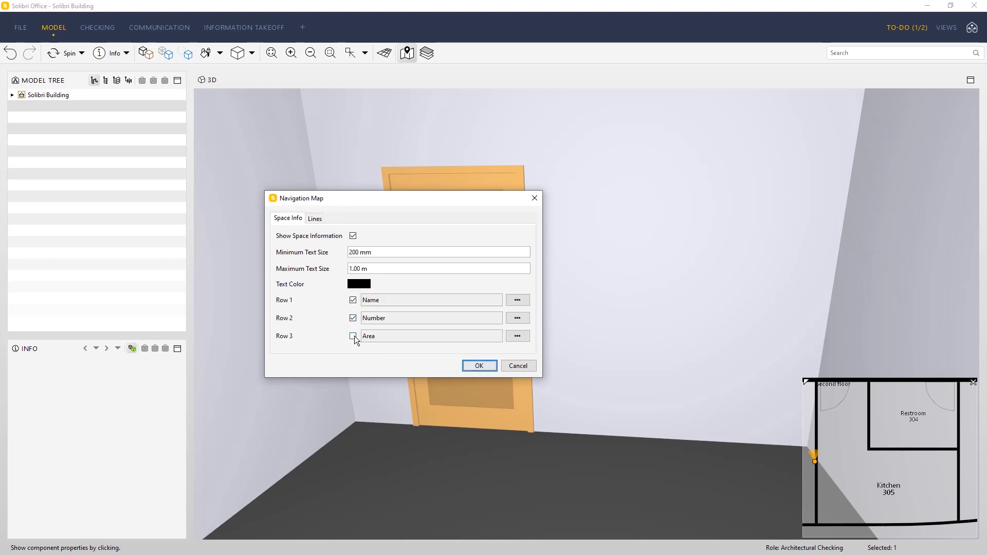
click(352, 335)
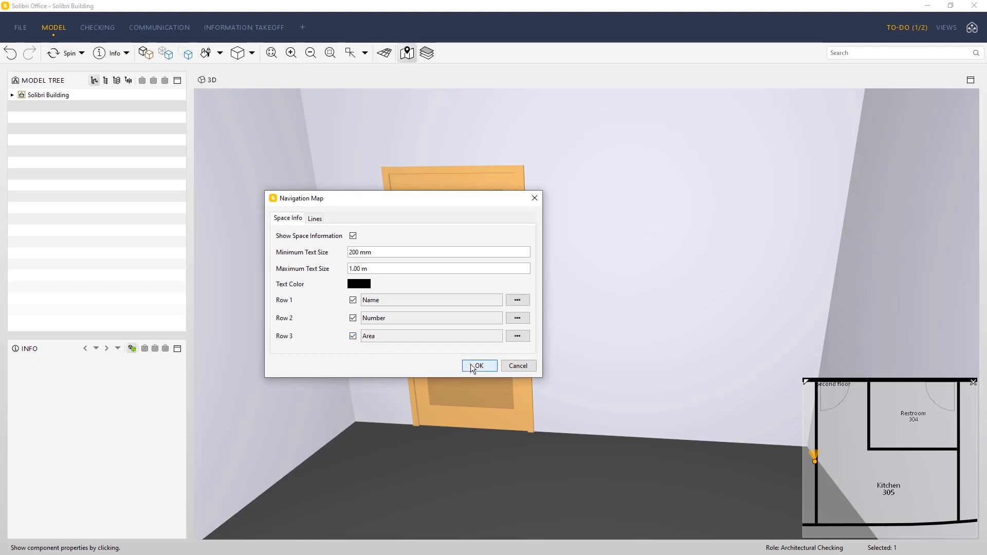
click(478, 366)
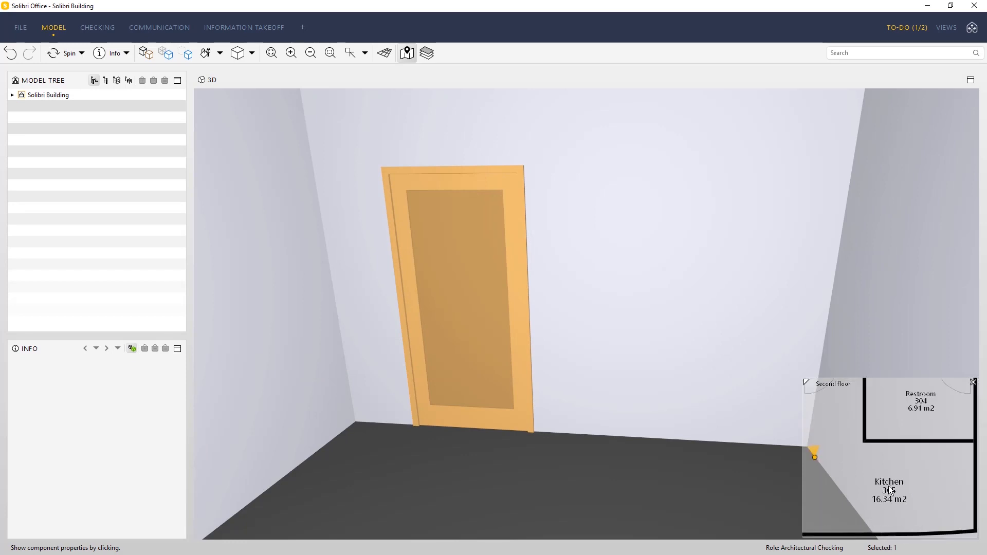
click(158, 26)
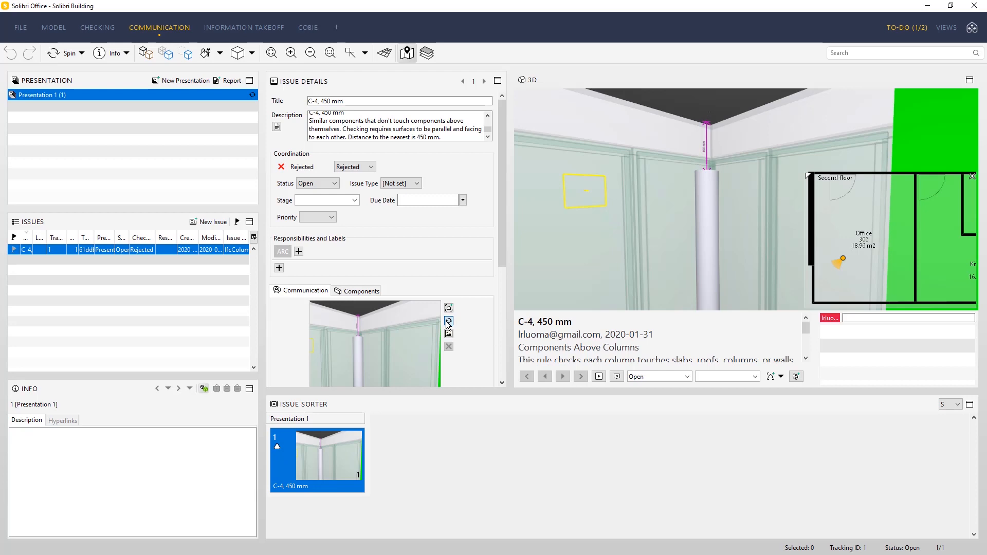
Retake the C-4 issue snapshot with the map and synchronize Presentation 1 to BIM Track.
click(449, 321)
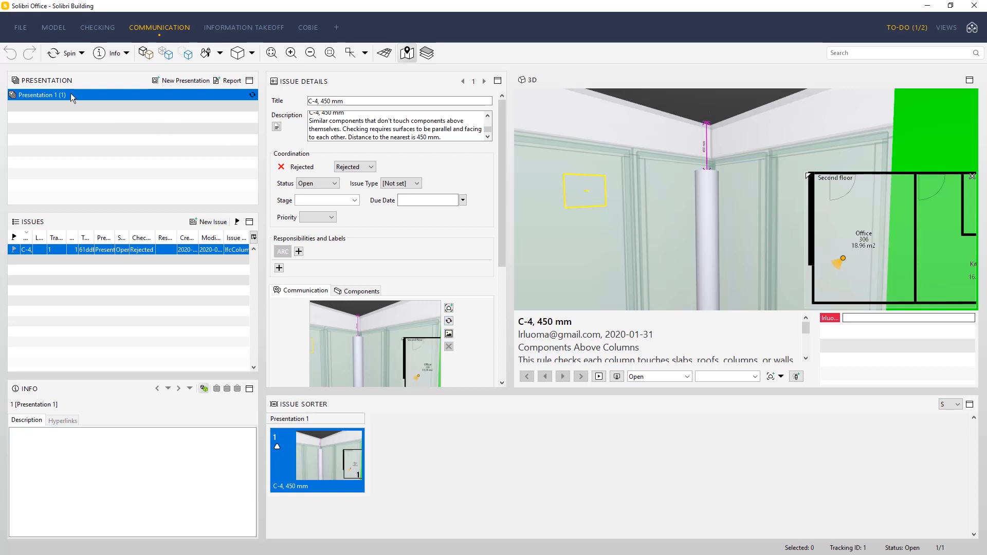
right_click(40, 94)
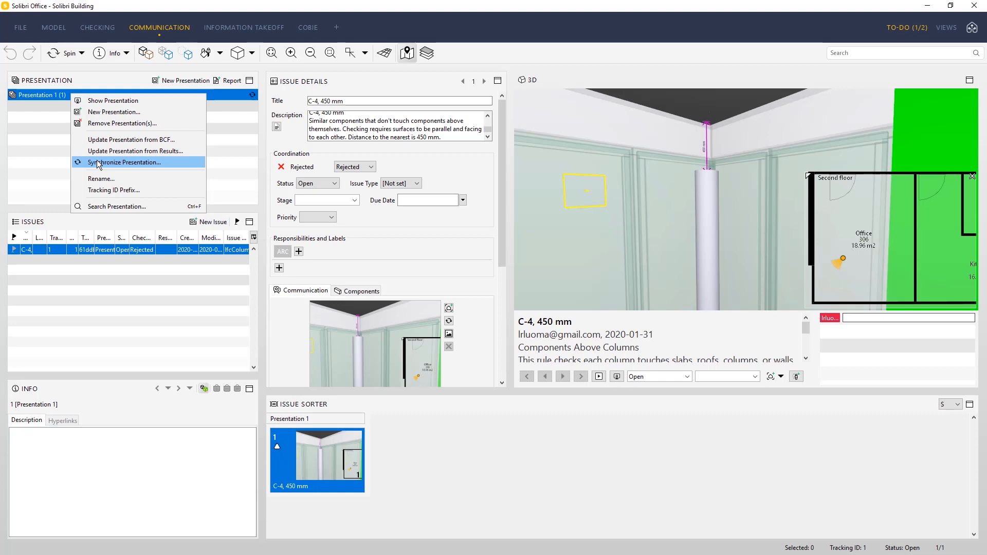
click(126, 161)
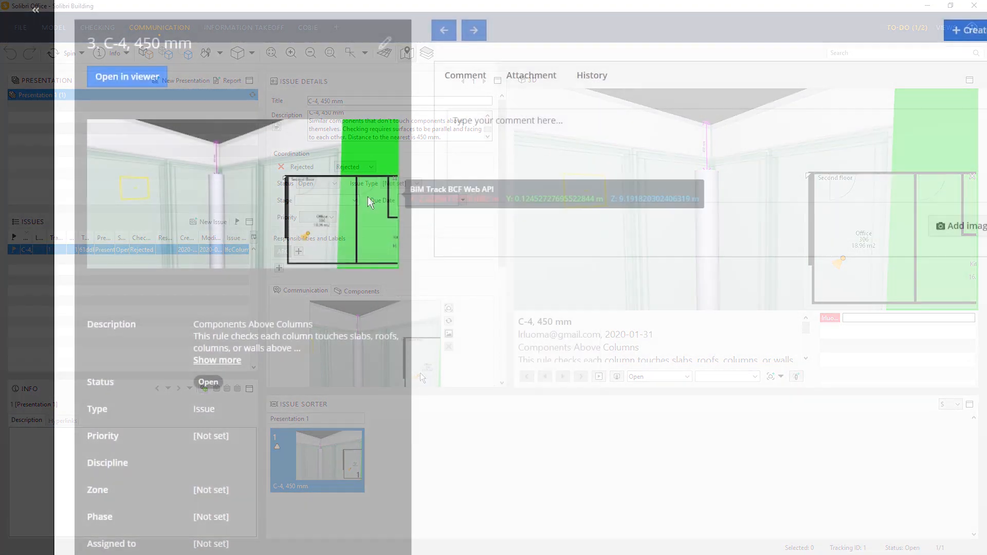
click(127, 76)
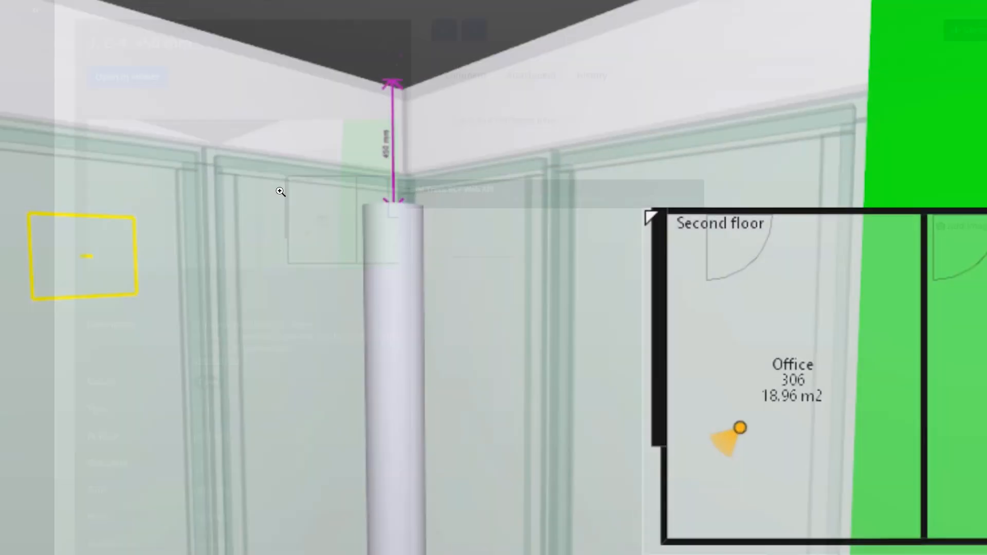